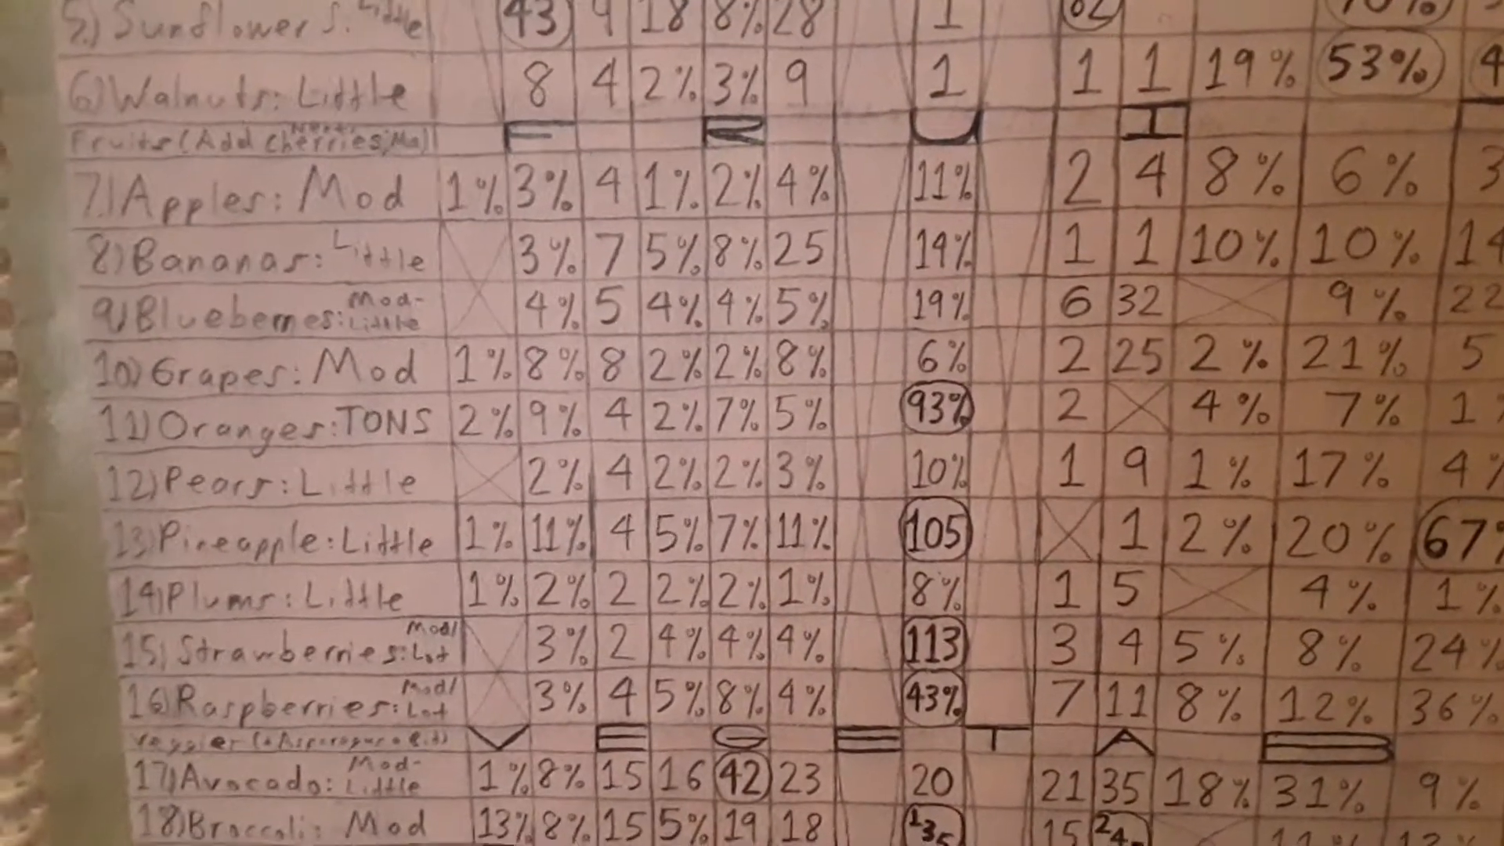
scroll(up, 3)
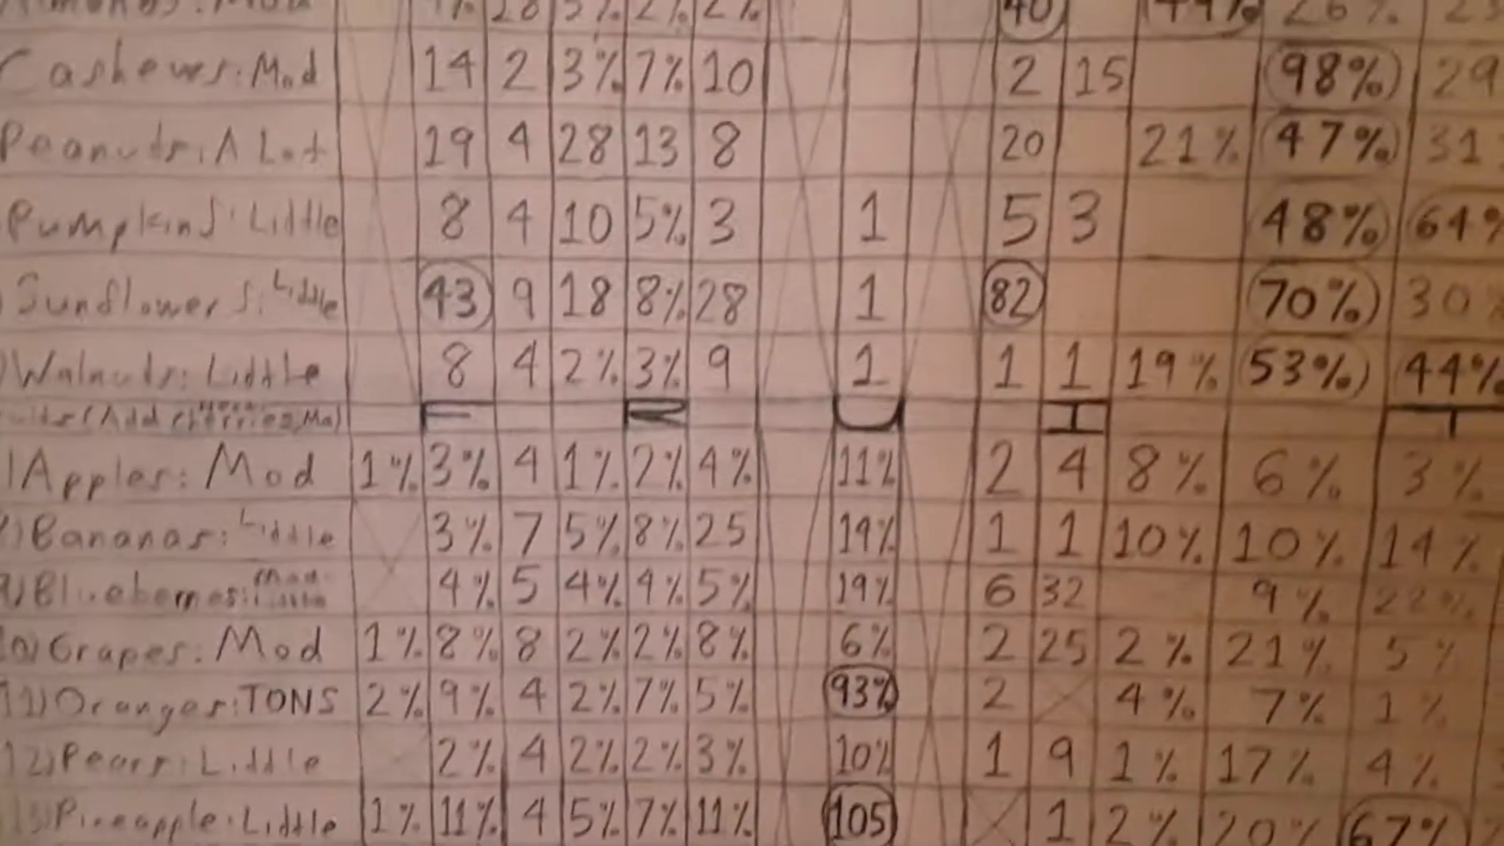